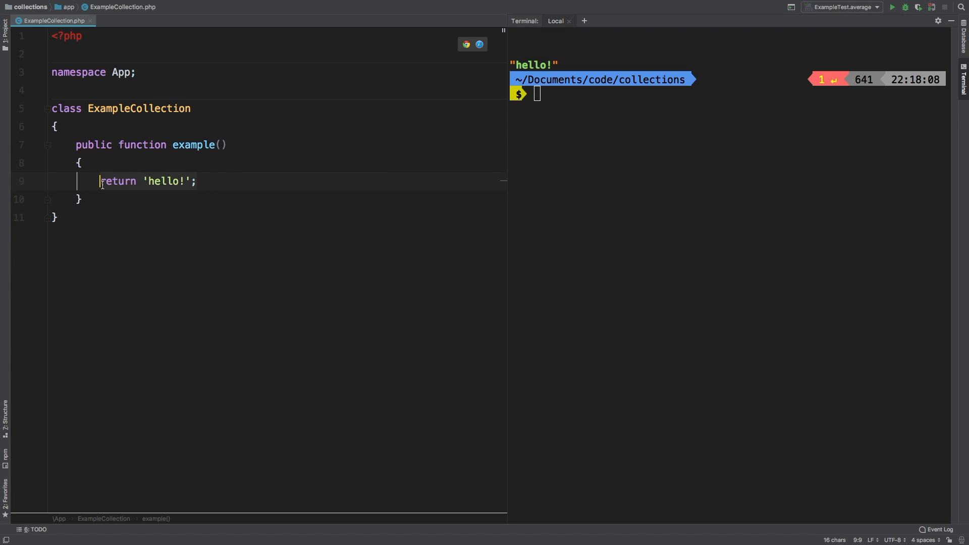
Define $keys = collect(['column1', 'column2']) in example().
text($key)
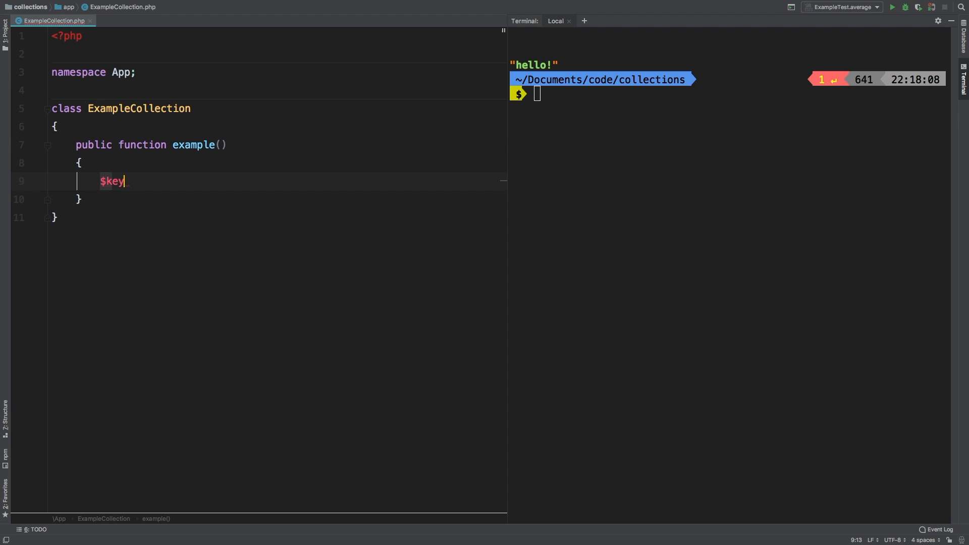
text(s =)
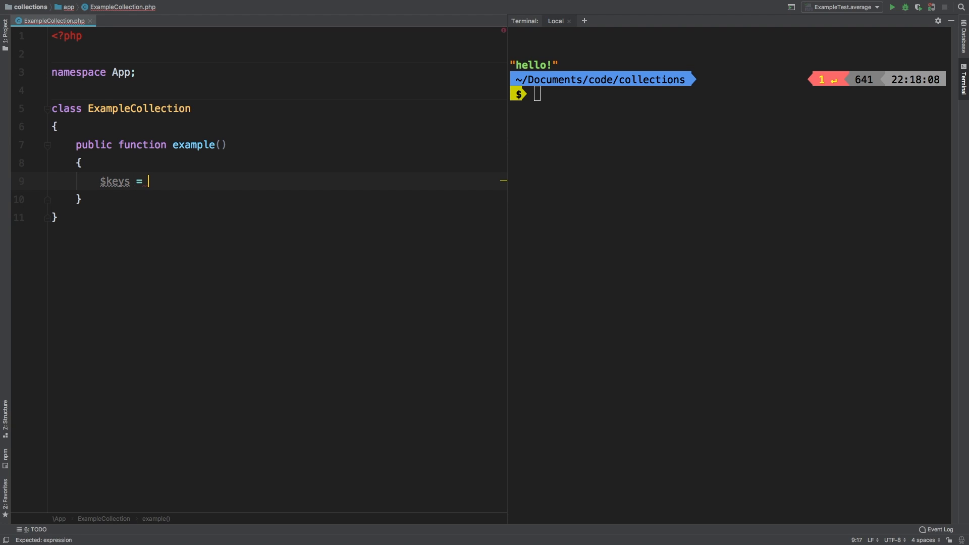
text(collect())
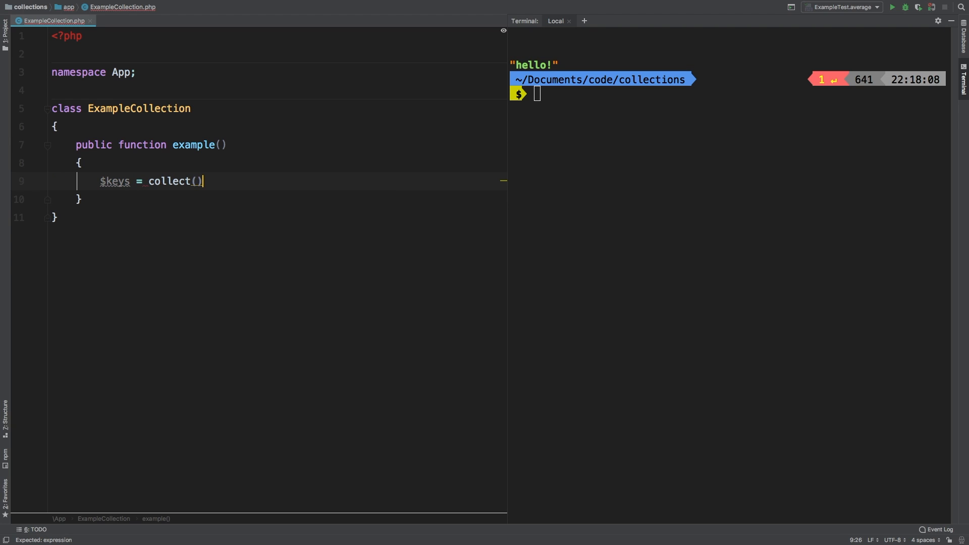
text([])
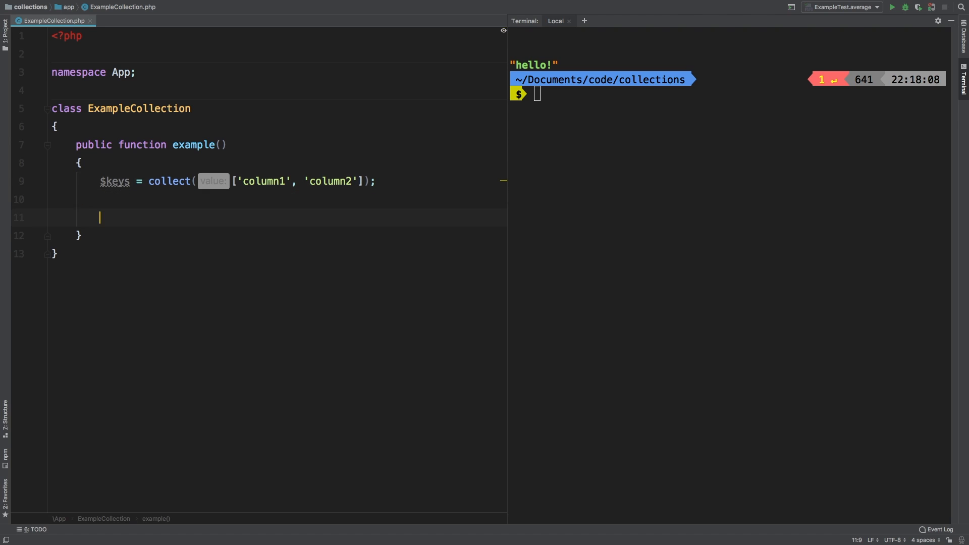
Return $keys->combine([...]) with values starting at 'value1', 'value'.
text(return $)
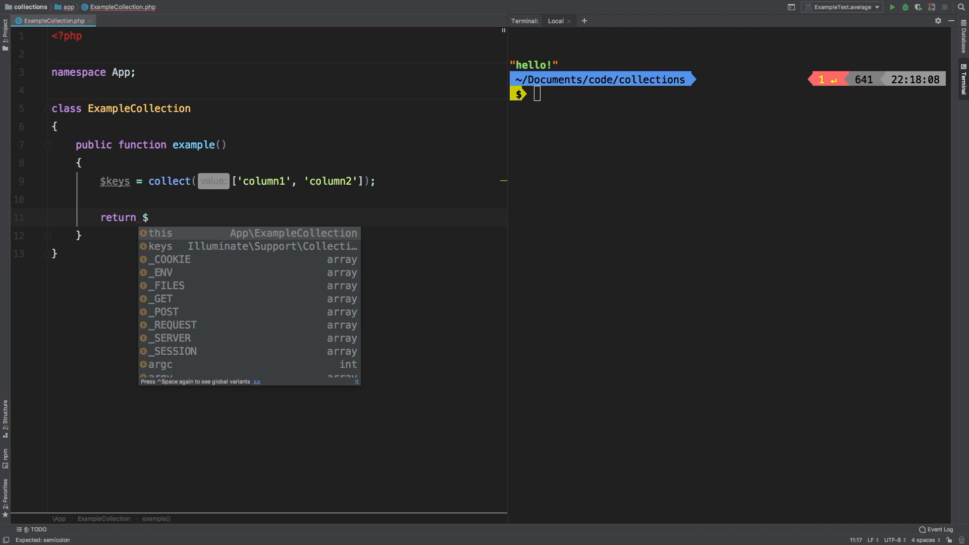
text(keys->combine()
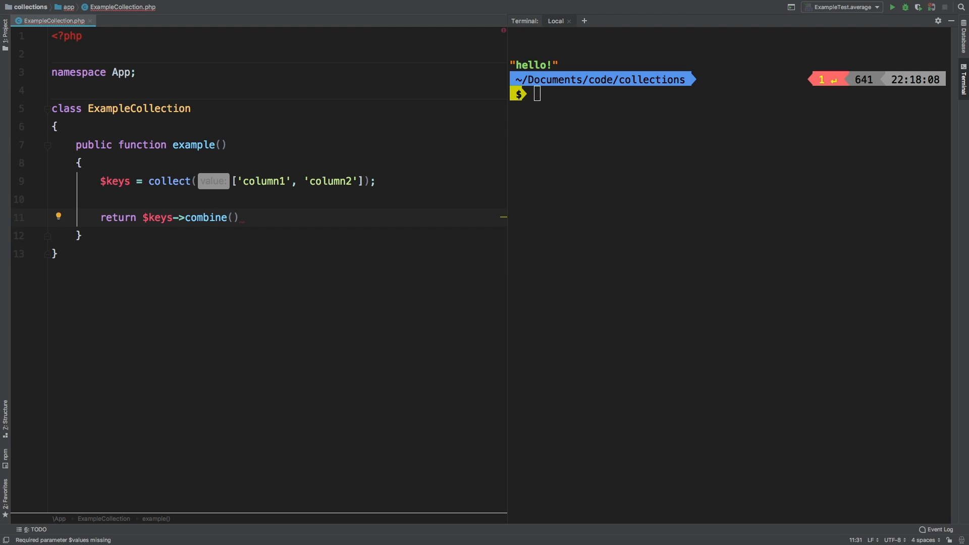
text([])
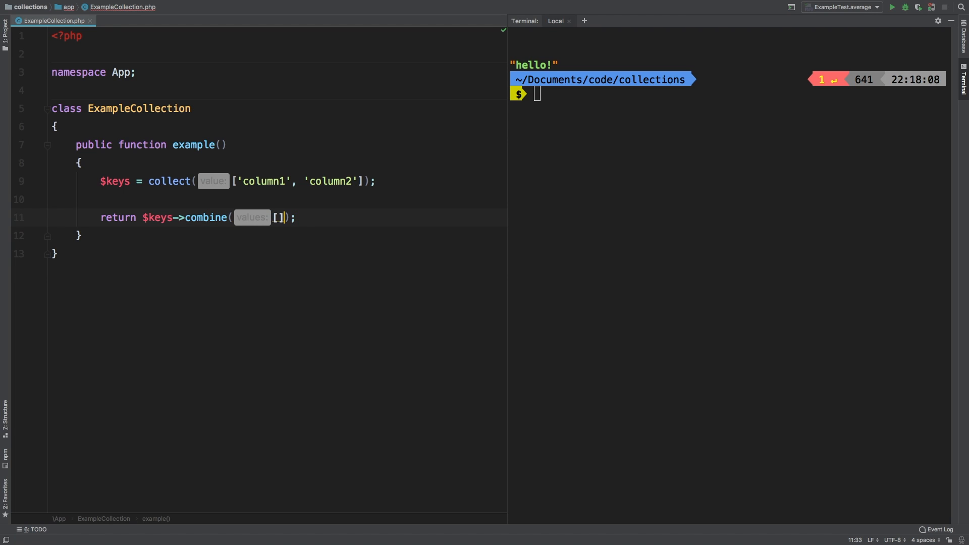
text(')
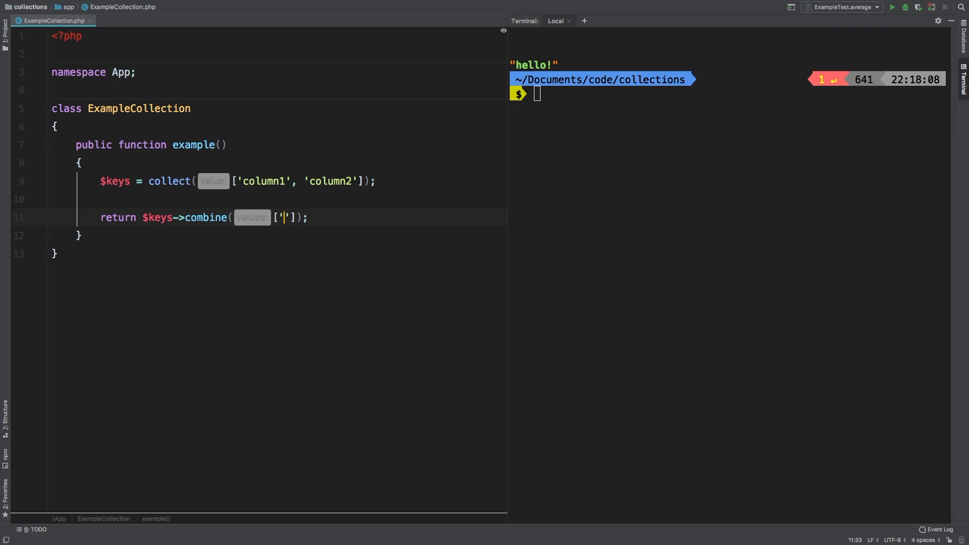
text(value1)
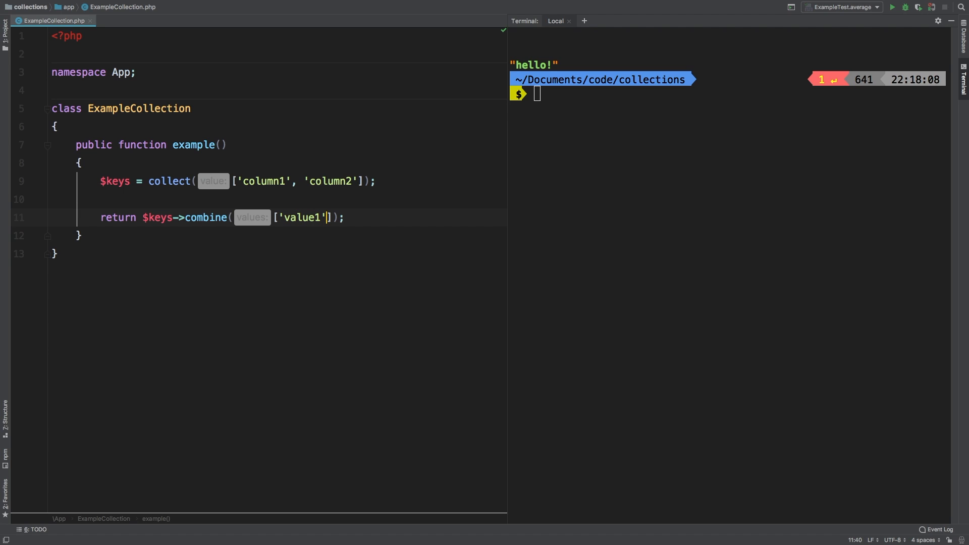
text(, 'value2')
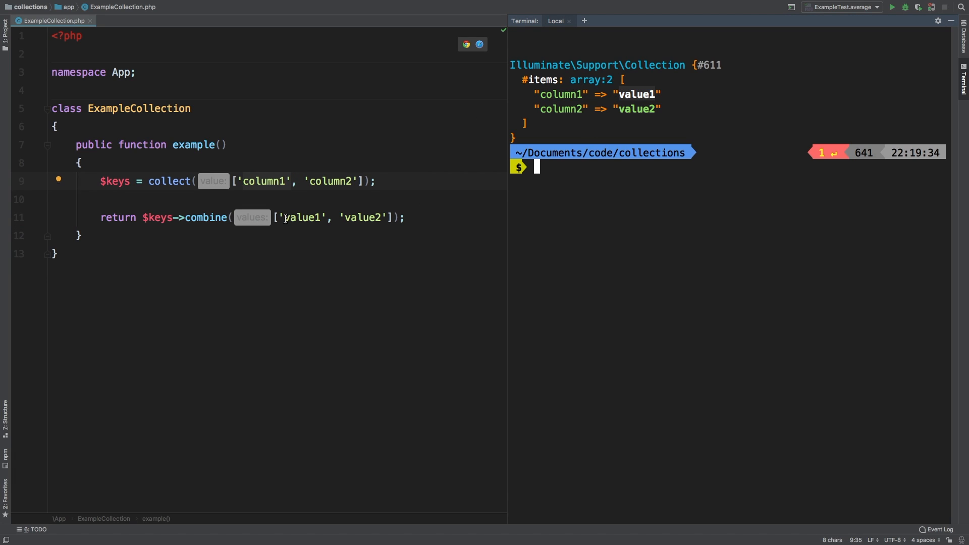
Run php artisan collection:example so column1 and column2 map to value1 and value2.
click(318, 217)
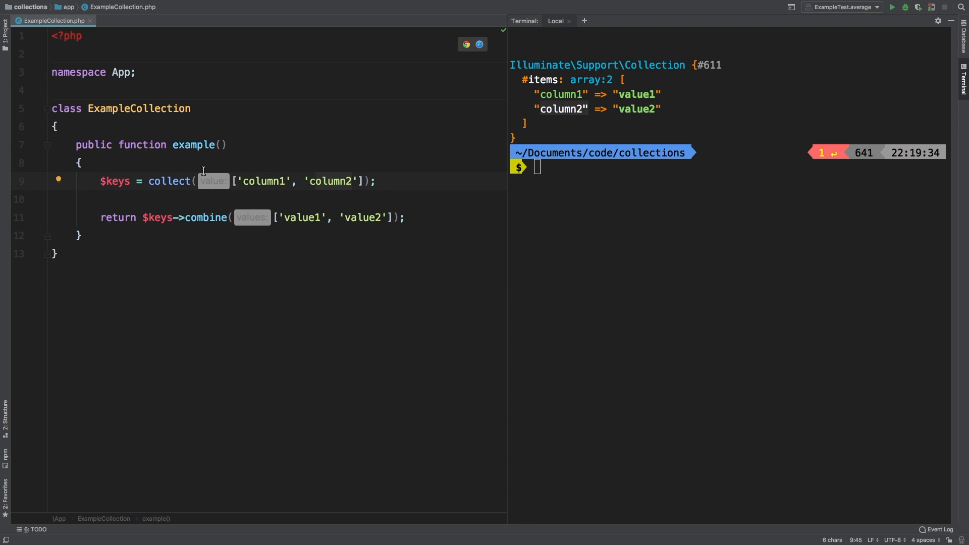
mouse_move(615, 112)
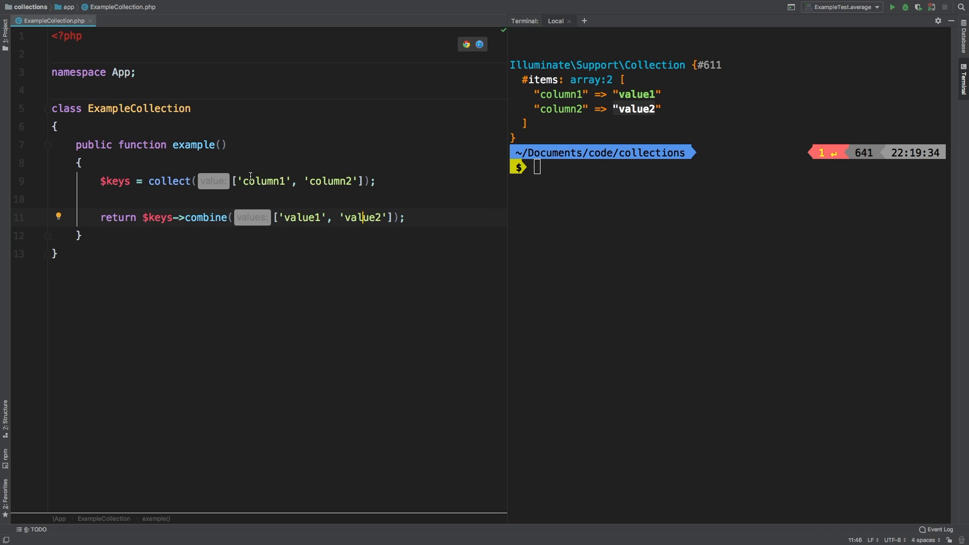
mouse_move(288, 209)
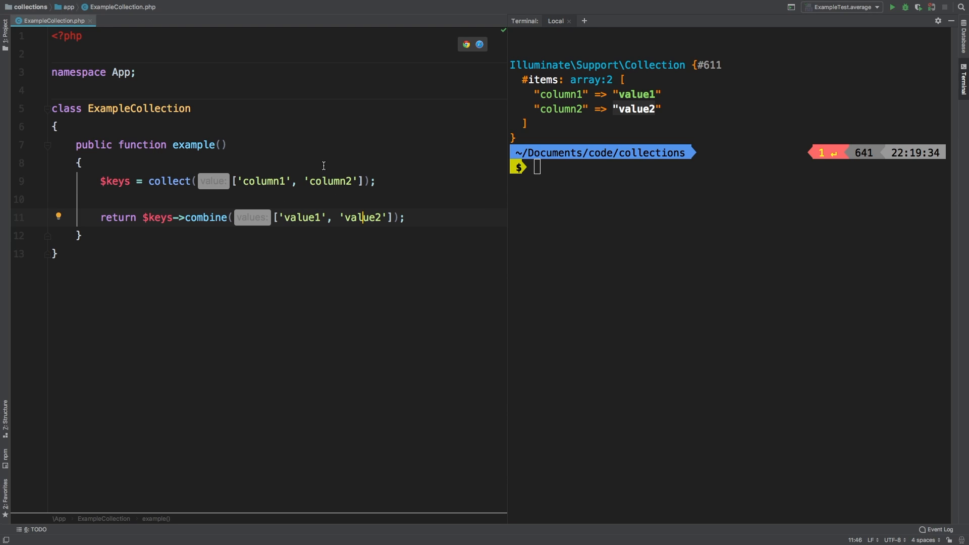
mouse_move(352, 208)
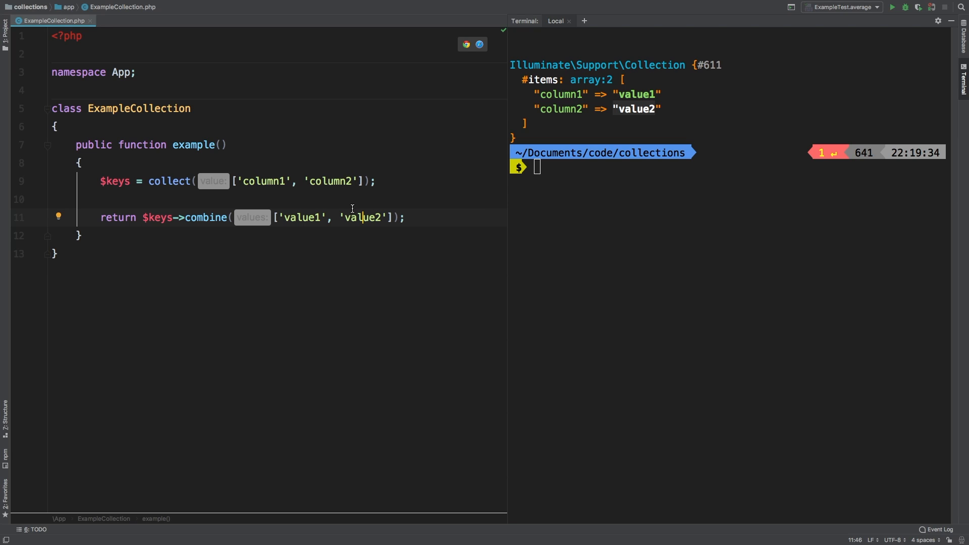
Add 'column3' to the keys list after column2.
click(355, 181)
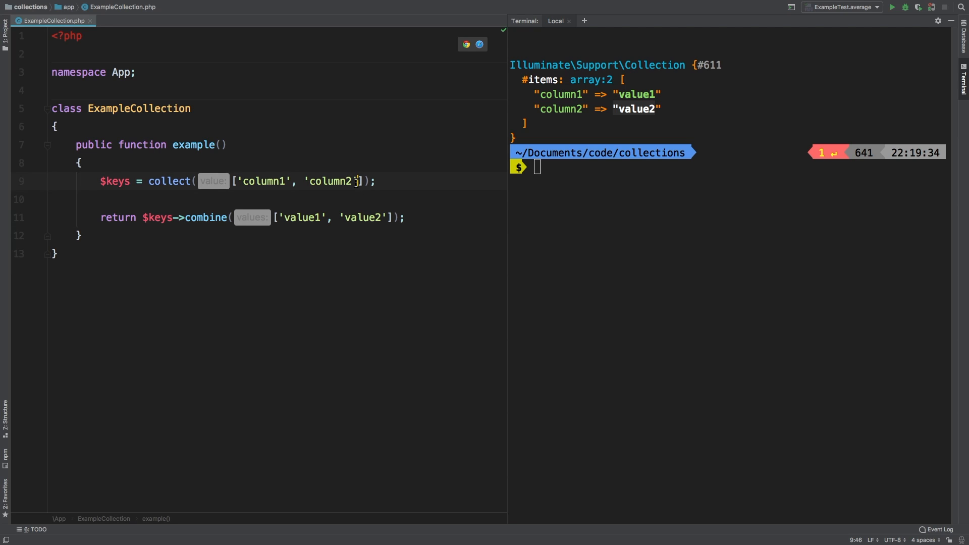
text(, 'c)
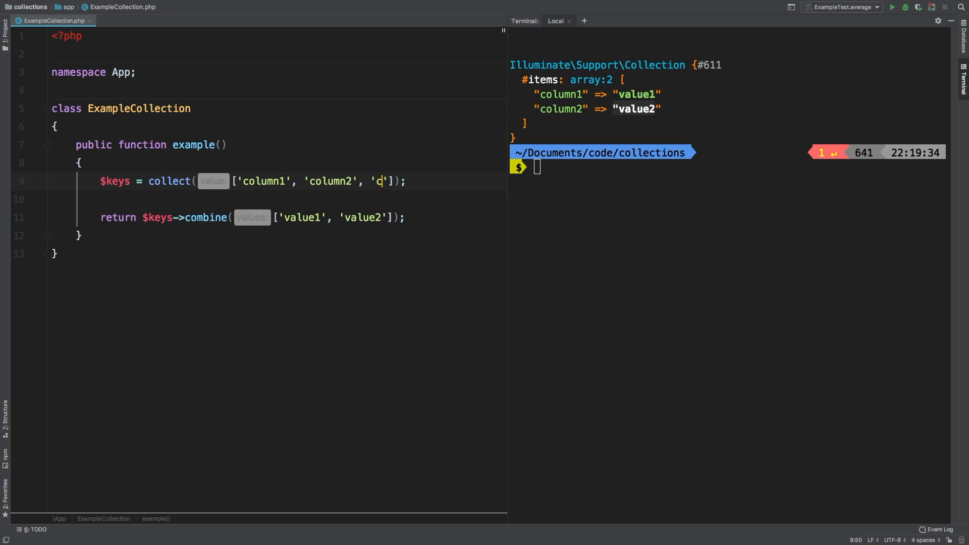
text(olumn3)
click(277, 217)
text(, 'value )
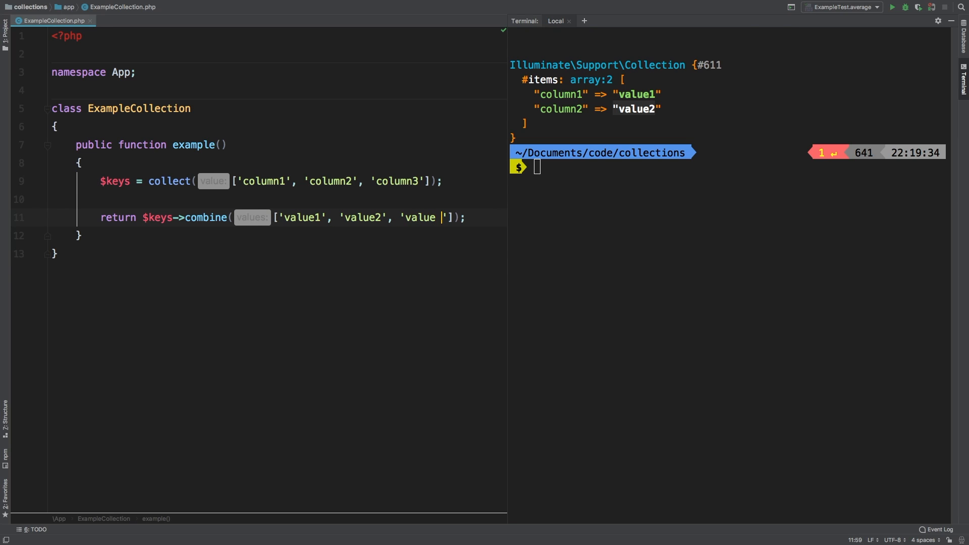
Rerun clear && php artisan collection:example to show three combined pairs.
text(clear && php artisan collection:example)
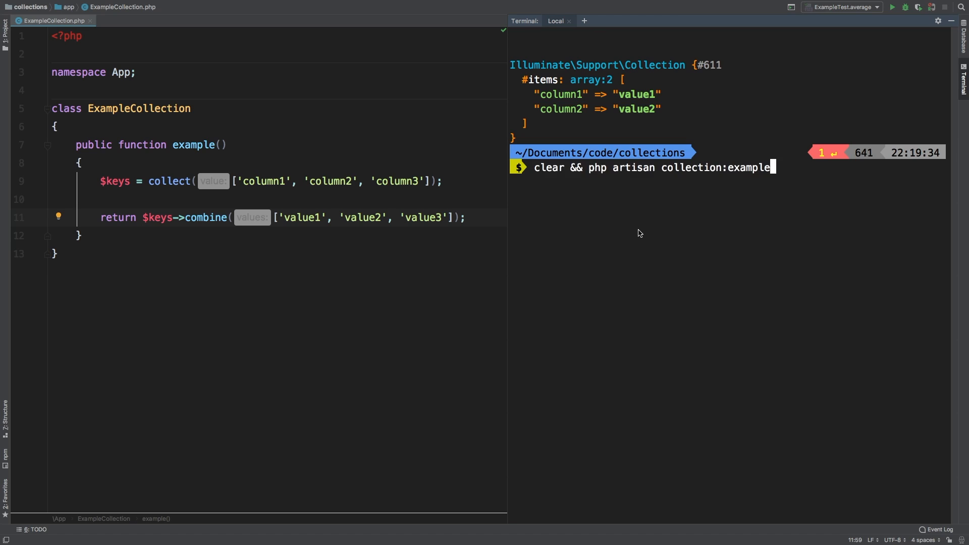
key(enter)
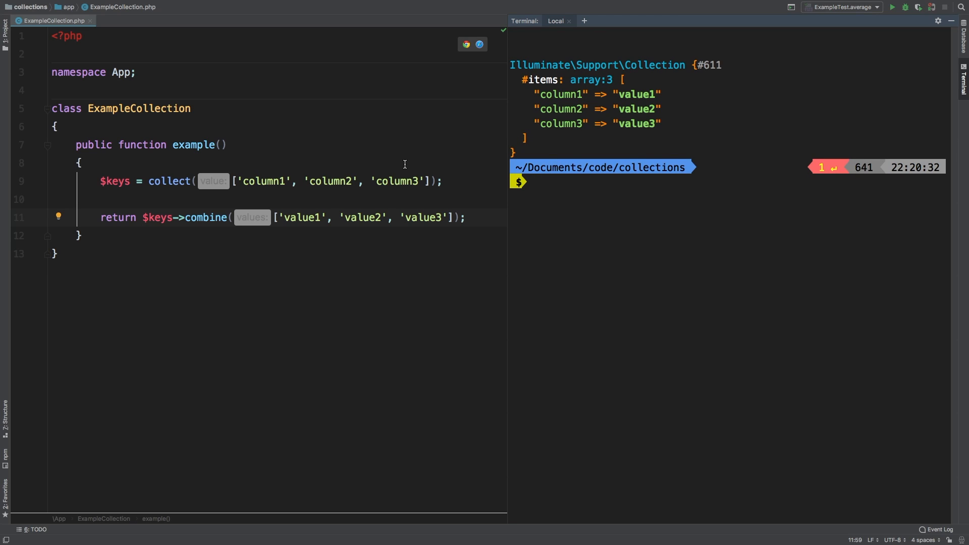
mouse_move(430, 218)
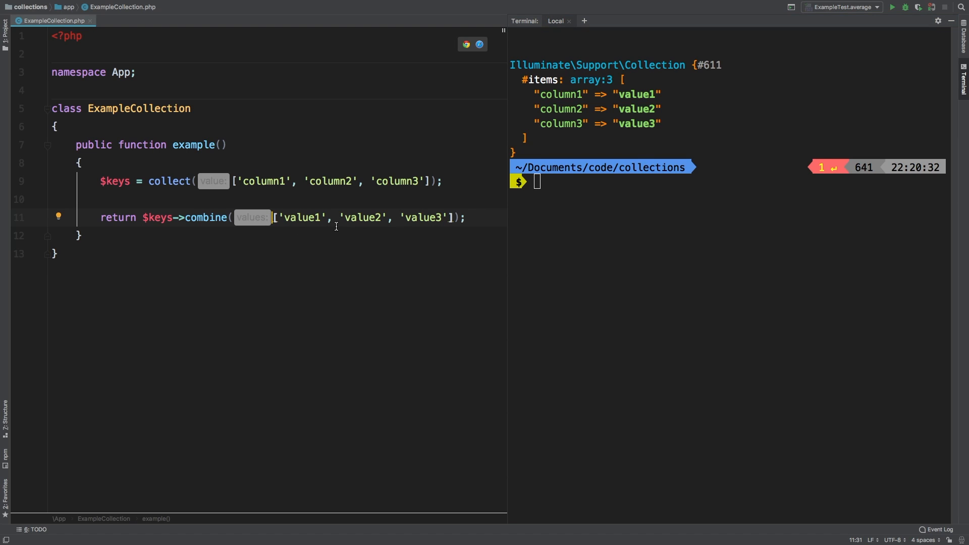
mouse_move(626, 68)
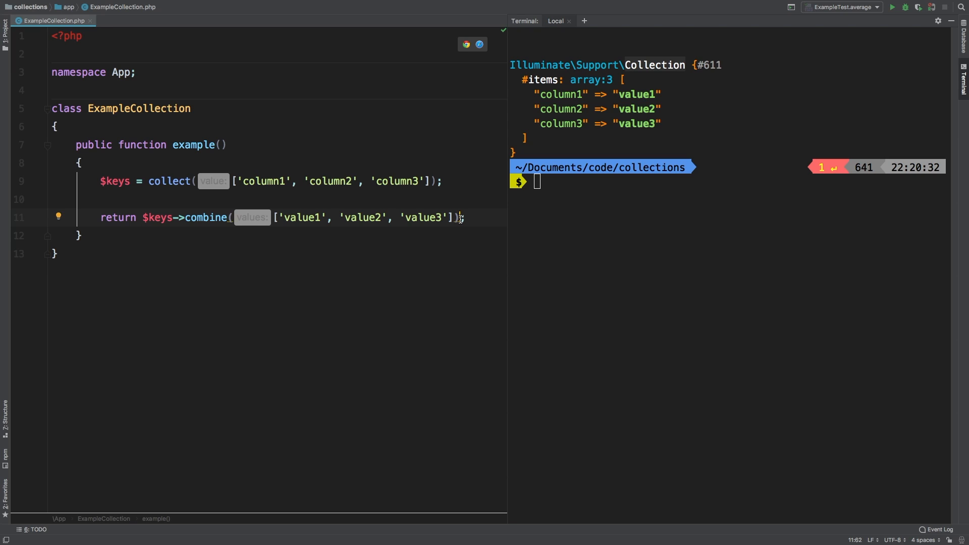
Append ->first() to the combine() call so only value1 is returned.
text(->first())
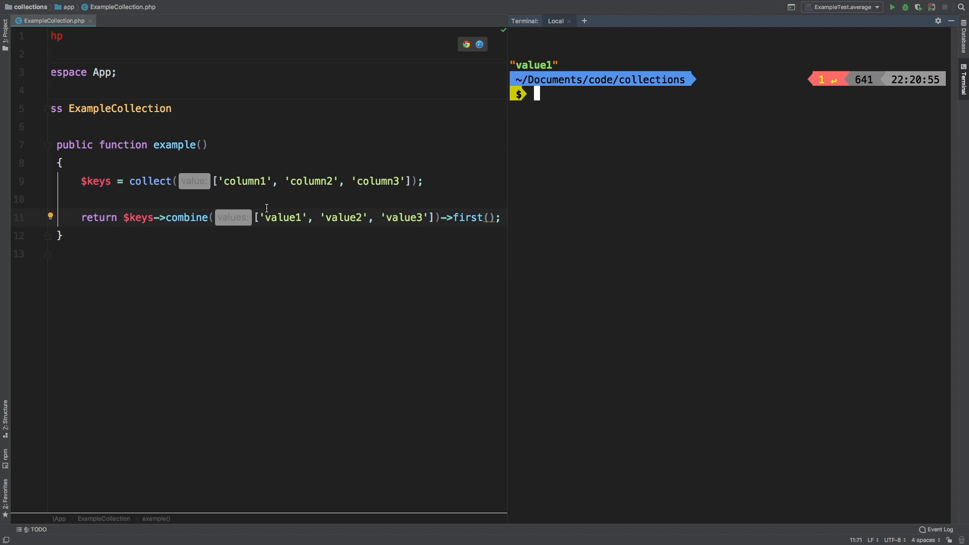
mouse_move(288, 222)
text([)
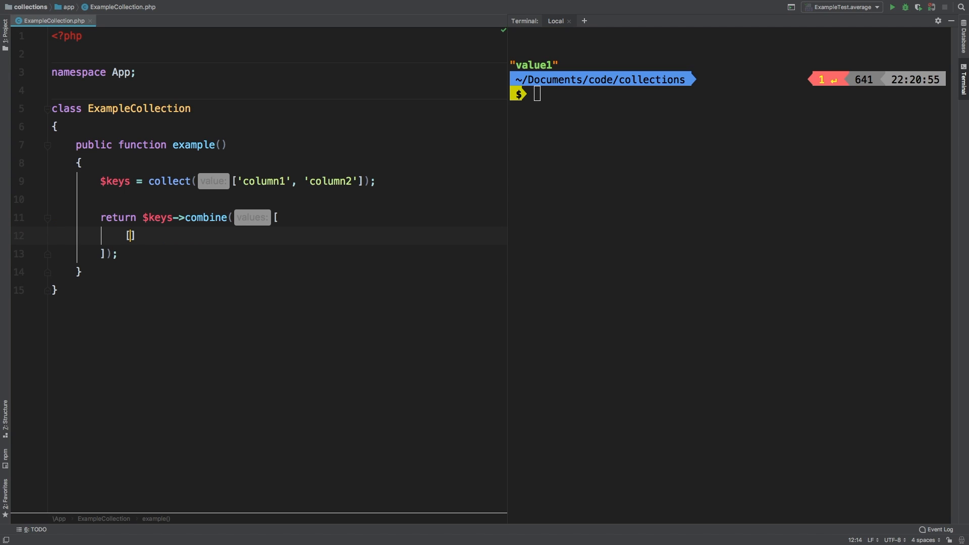
Rewrite combine() with nested arrays 'value1' => 123 and 'value2' => 456.
text('value1')
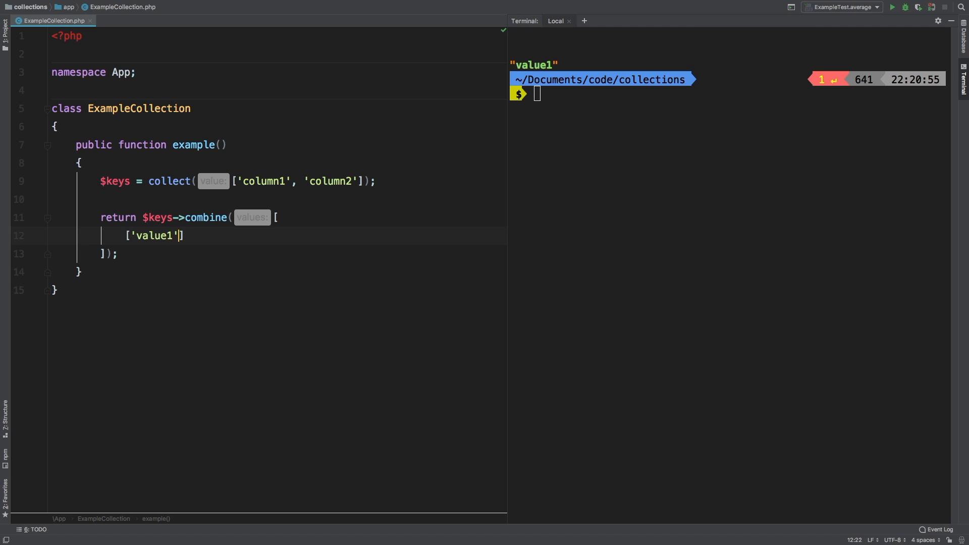
text(=> 123)
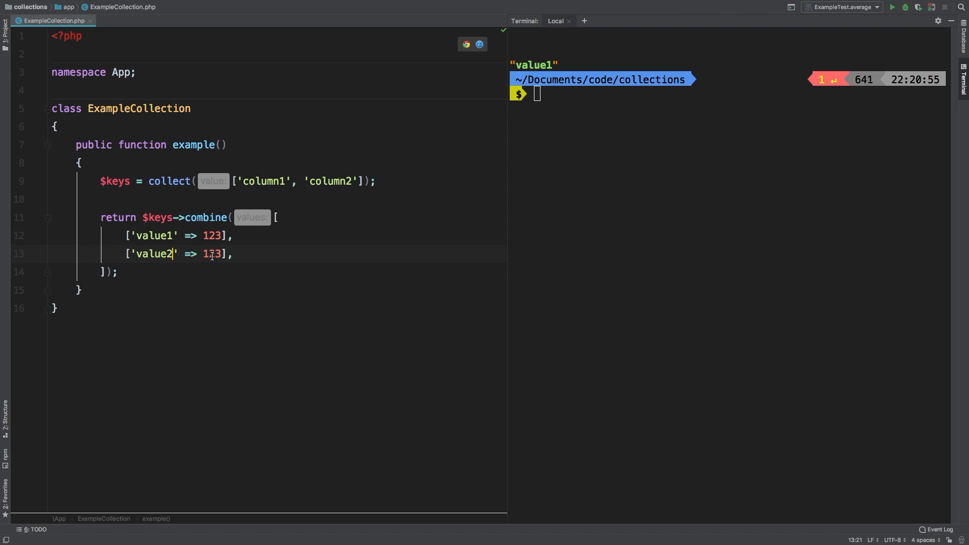
text(456)
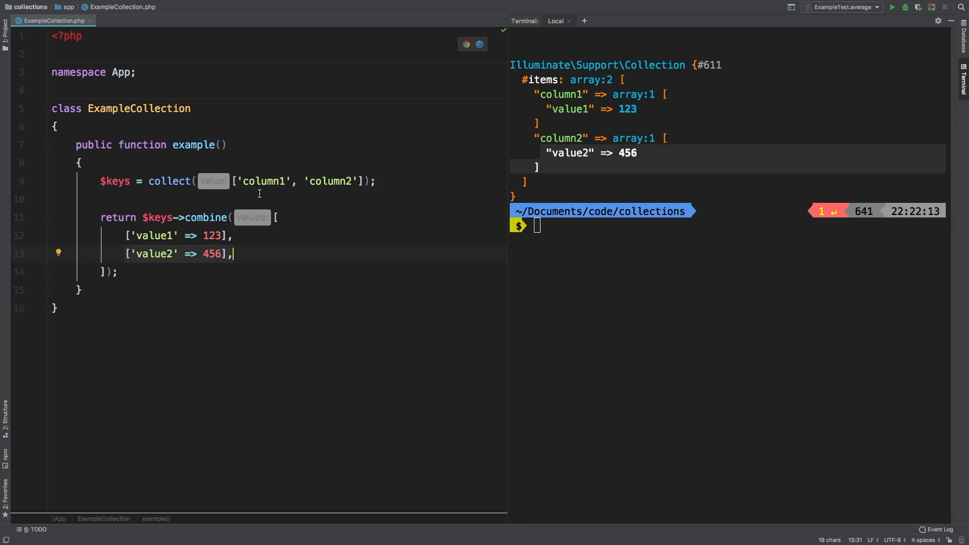
mouse_move(247, 195)
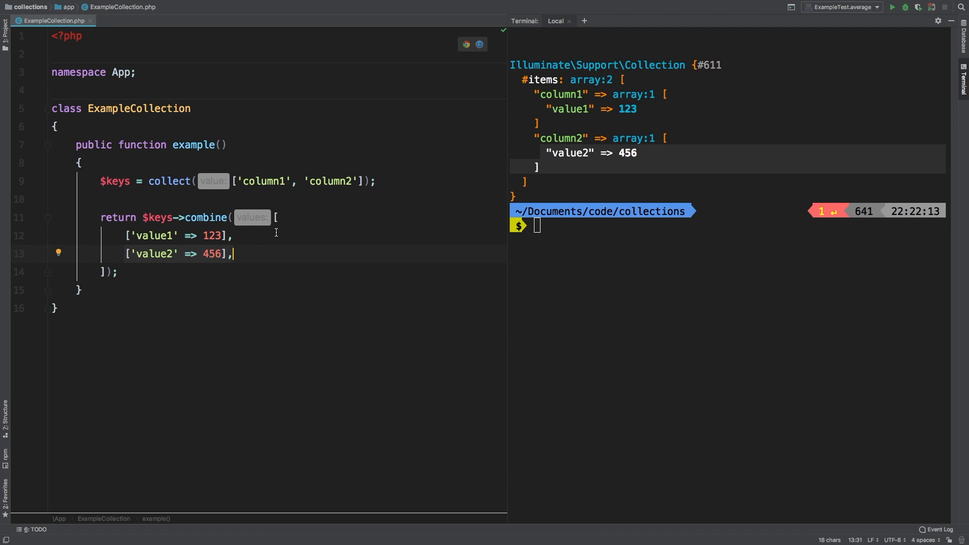
Add 'value3' => 789 to the first nested array after 123.
click(221, 236)
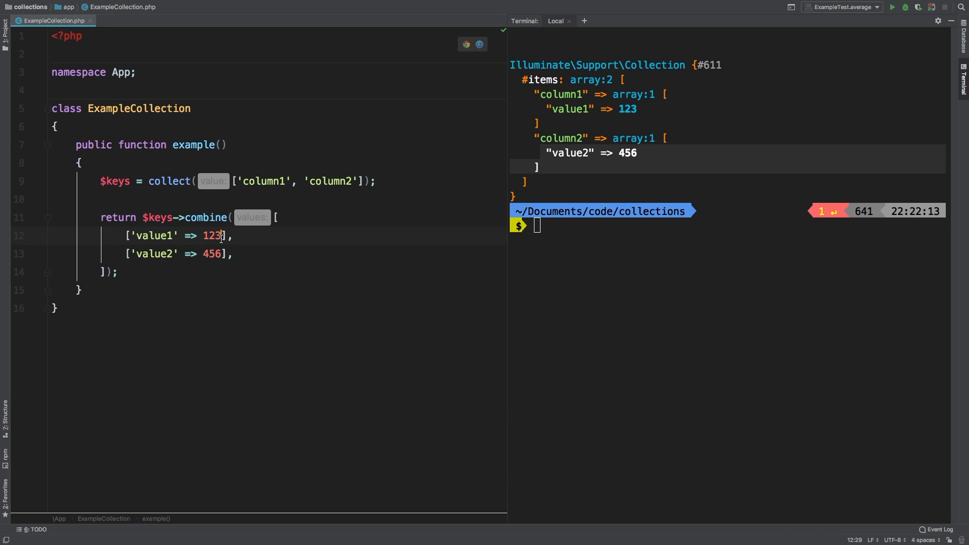
text(, 'value3' =>)
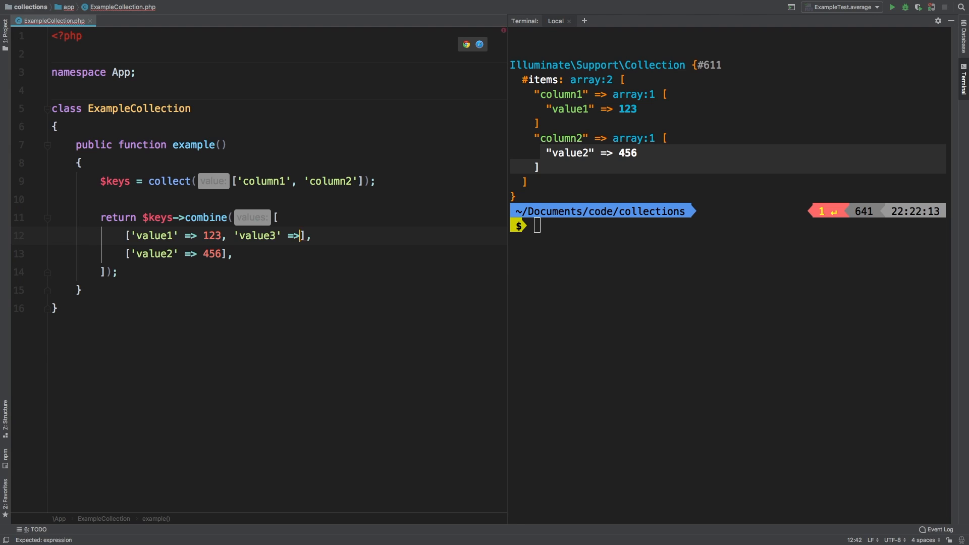
text(789)
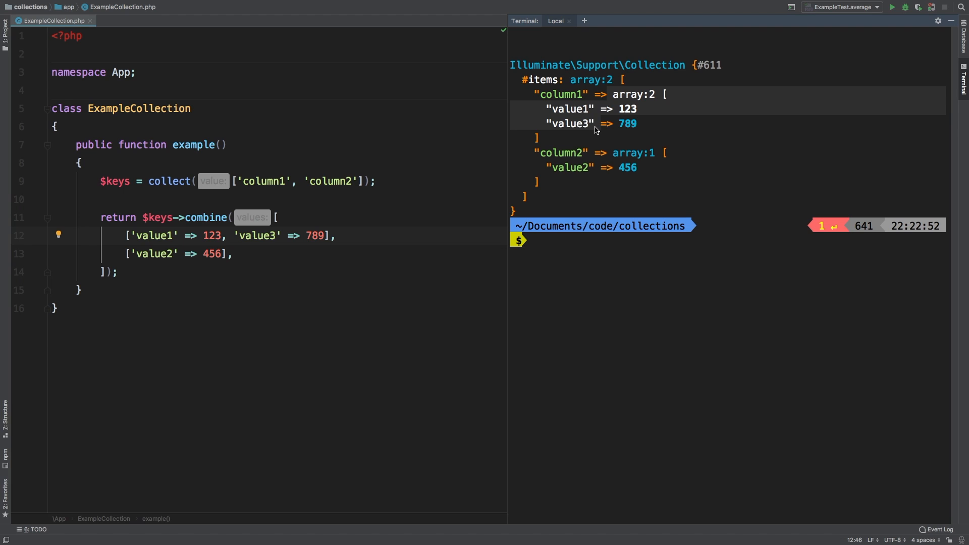
mouse_move(588, 125)
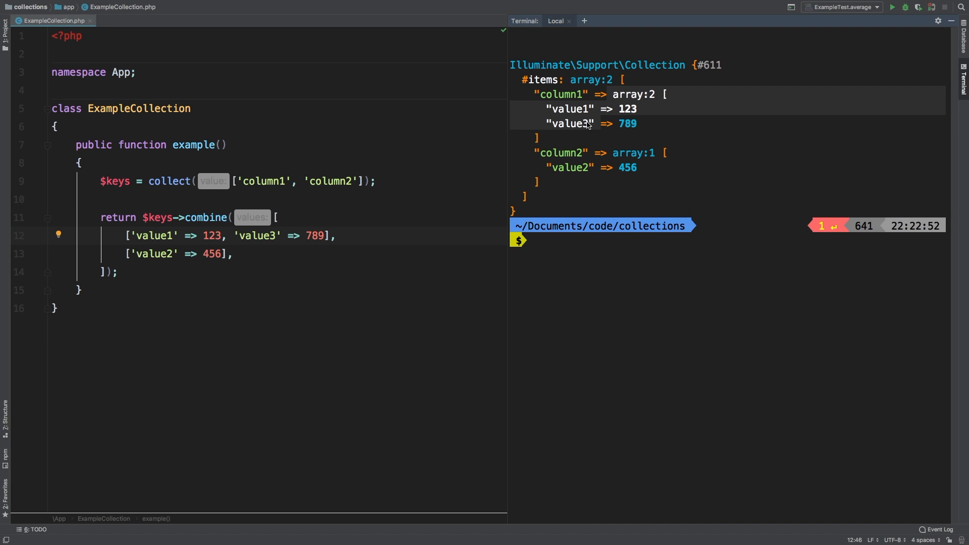